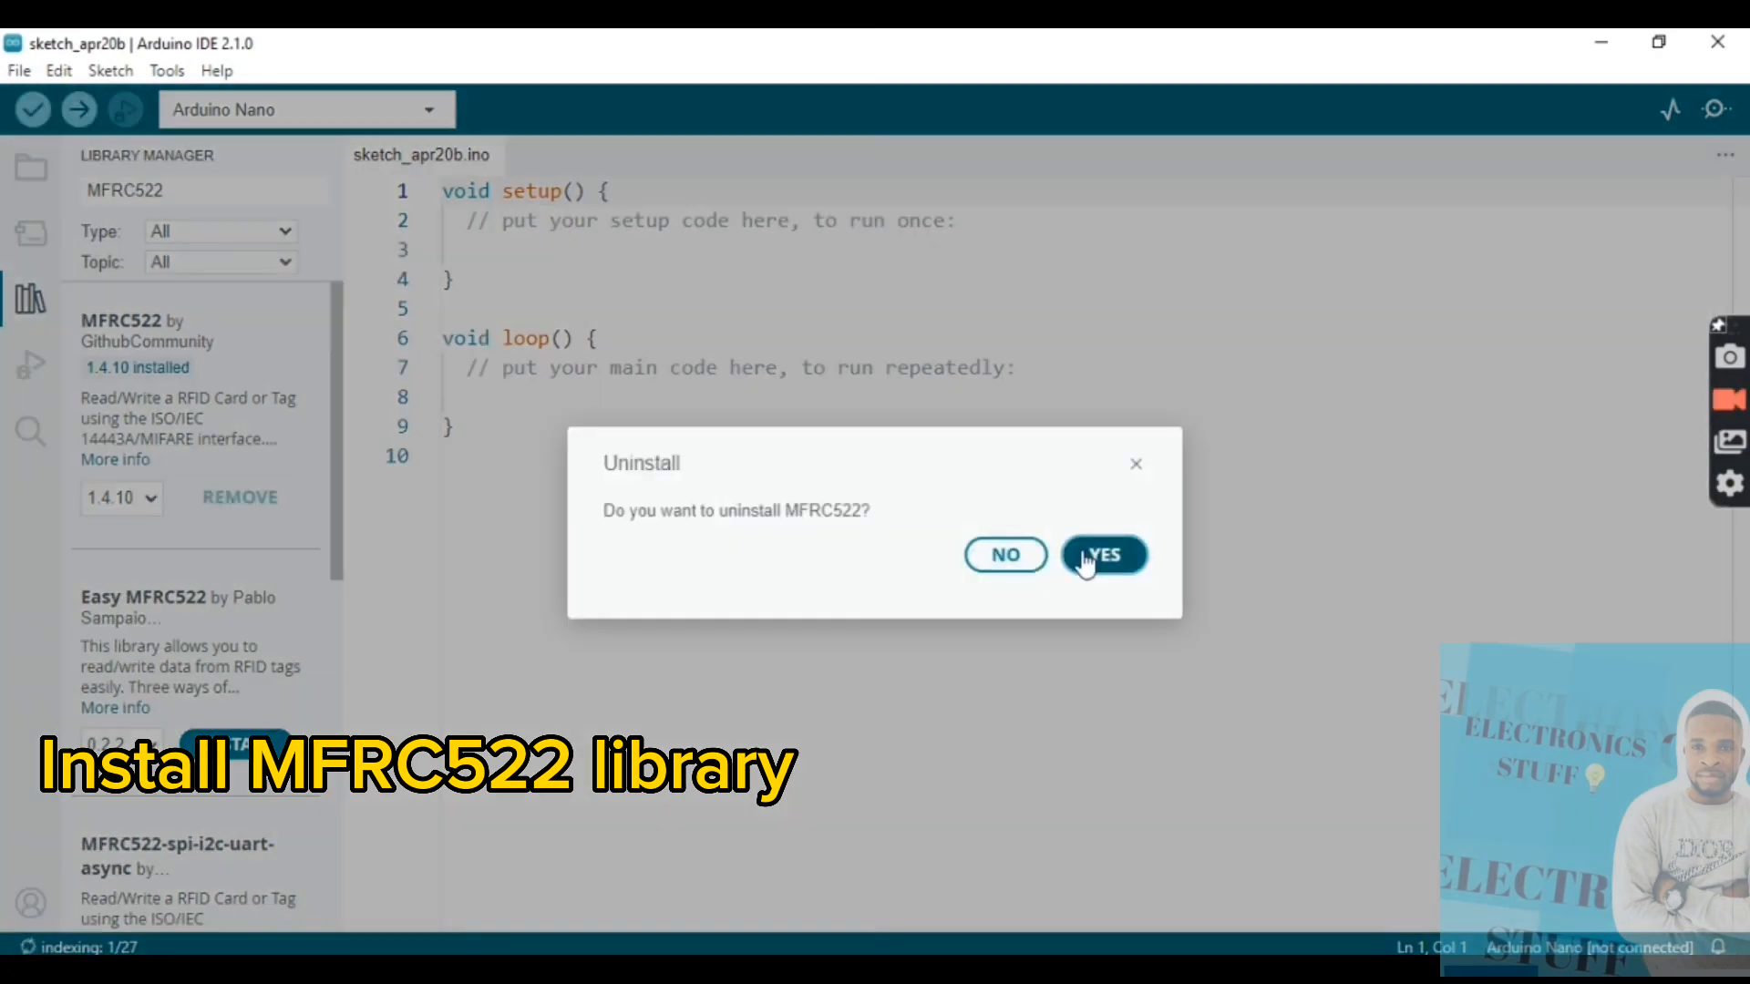
Confirm uninstalling the MFRC522 library in the Uninstall dialog.
left_click(1102, 555)
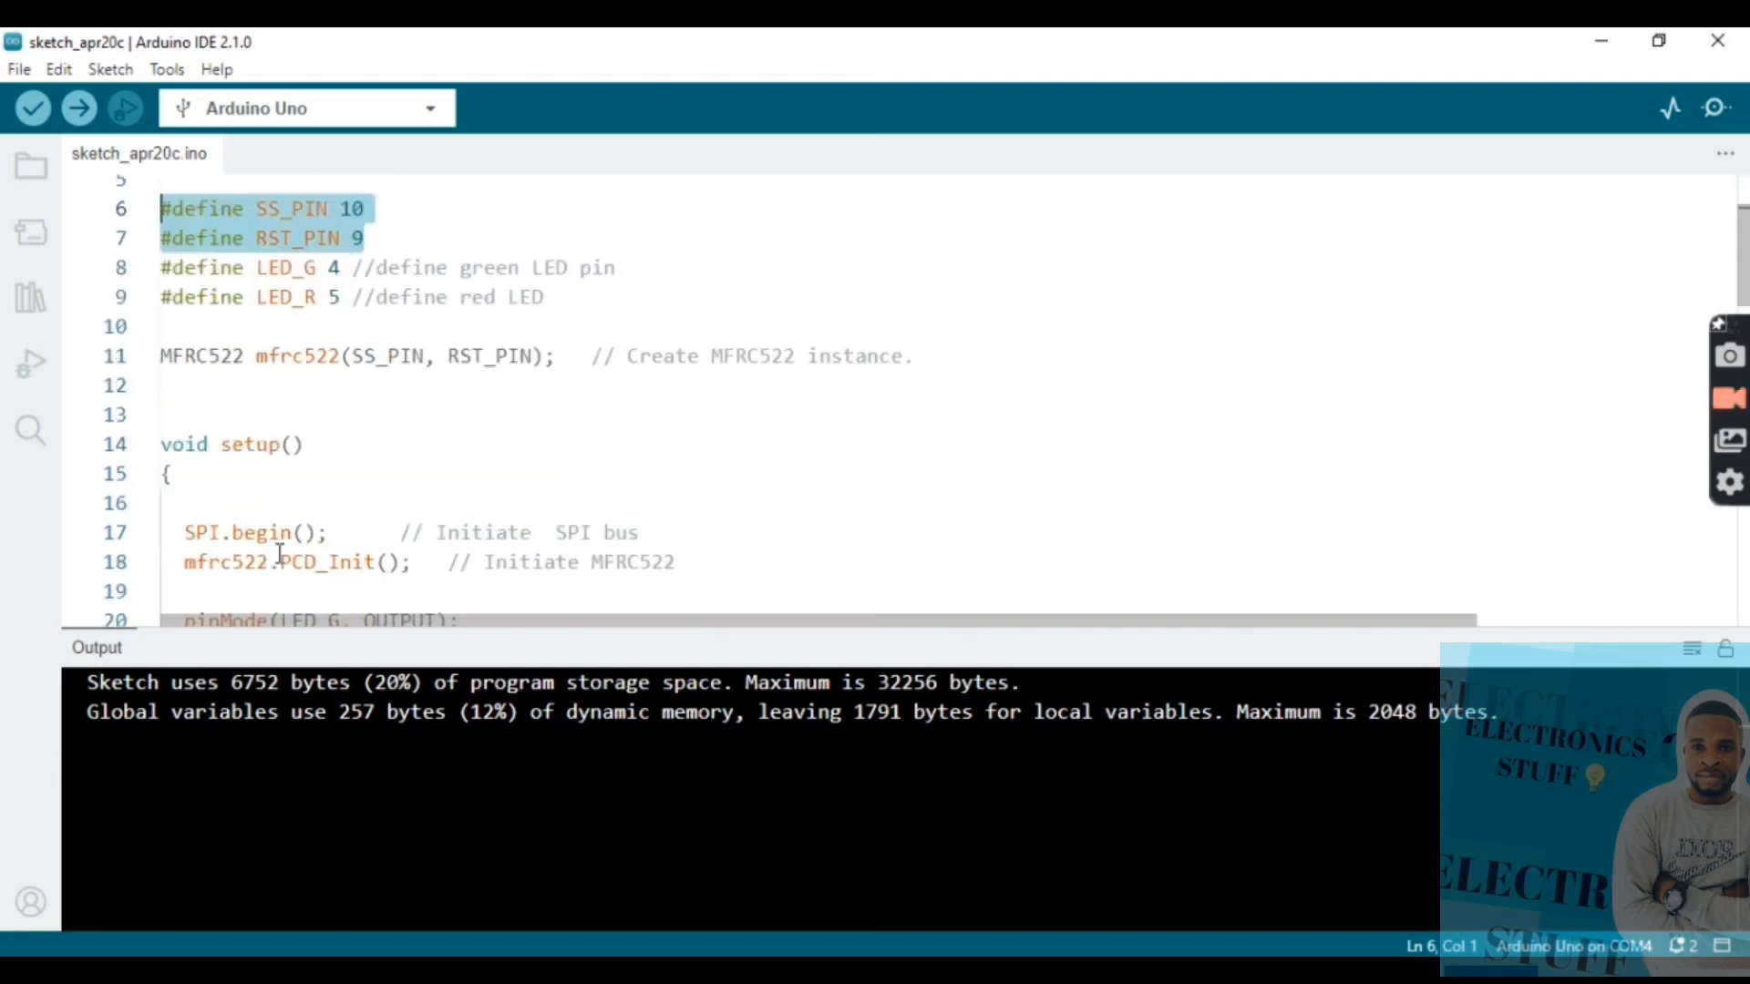
Scroll down the sketch after compiling it for Arduino Uno (6752 bytes of program storage).
scroll("down", 3)
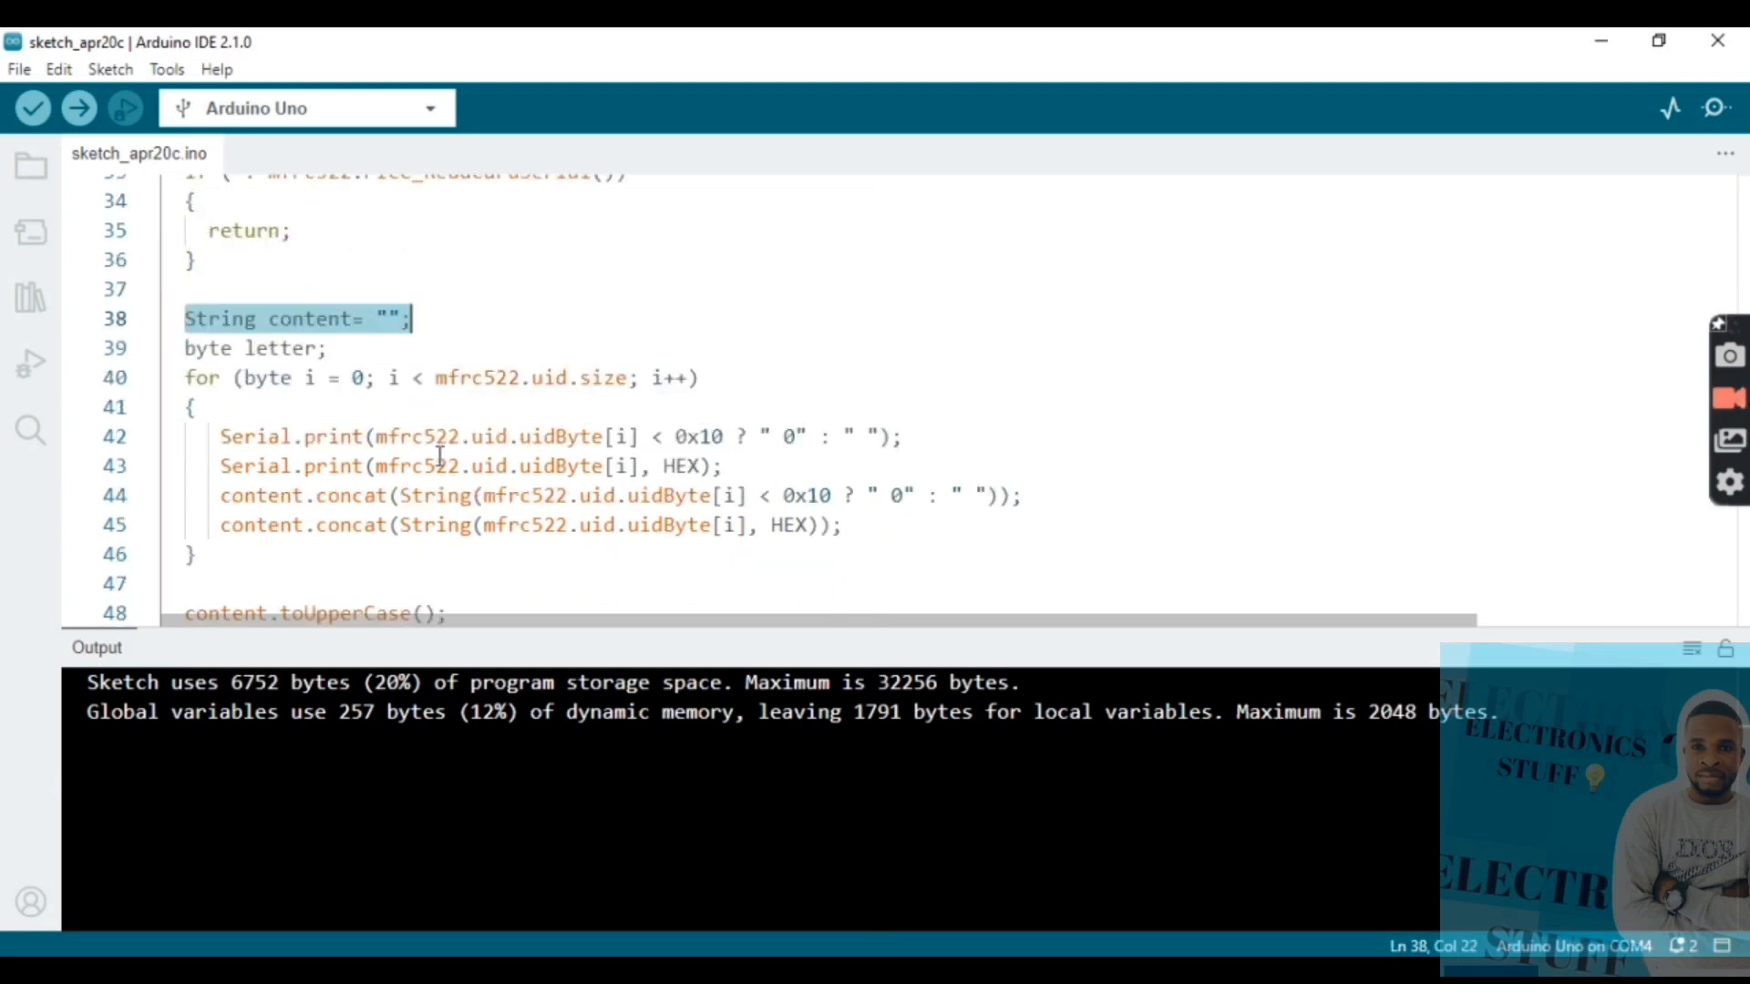